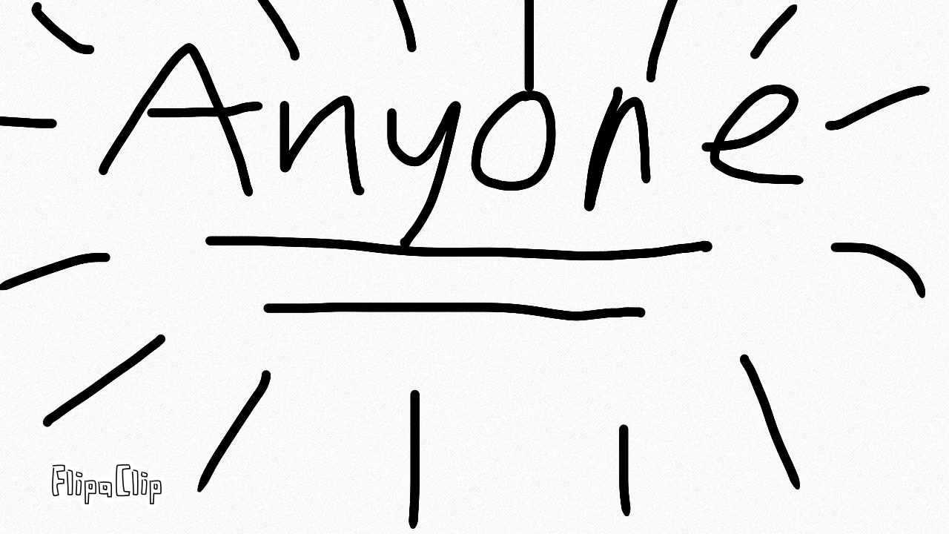
# Draw a horizontal brush stroke beneath the second underline, stacking three lines under 'Anyone'
pyautogui.moveTo(278, 363); pyautogui.dragTo(619, 371)
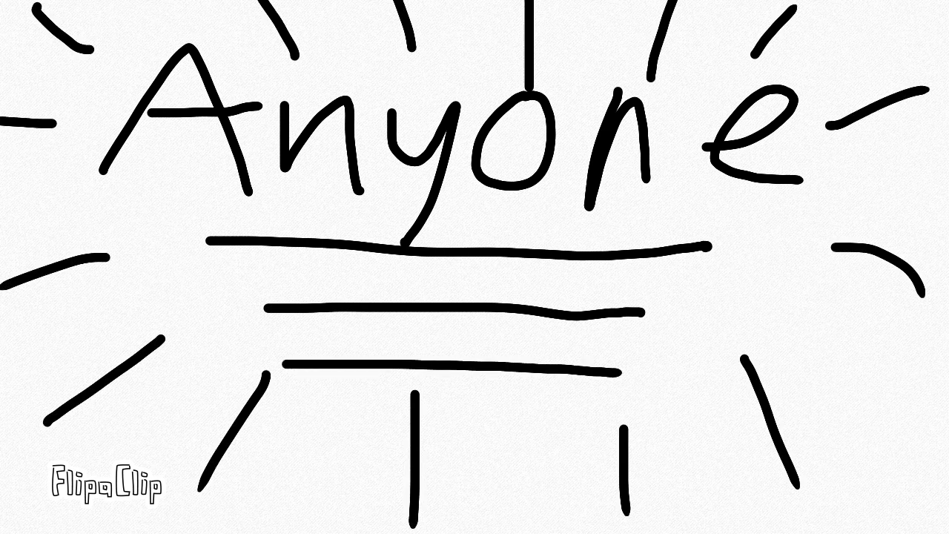